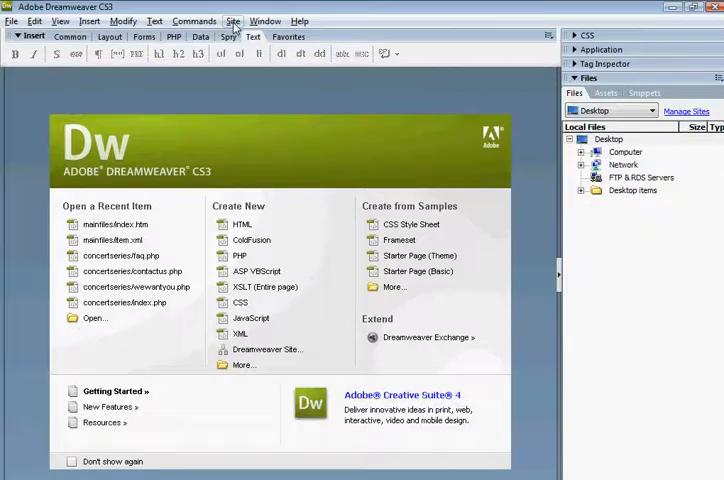
left_click(232, 21)
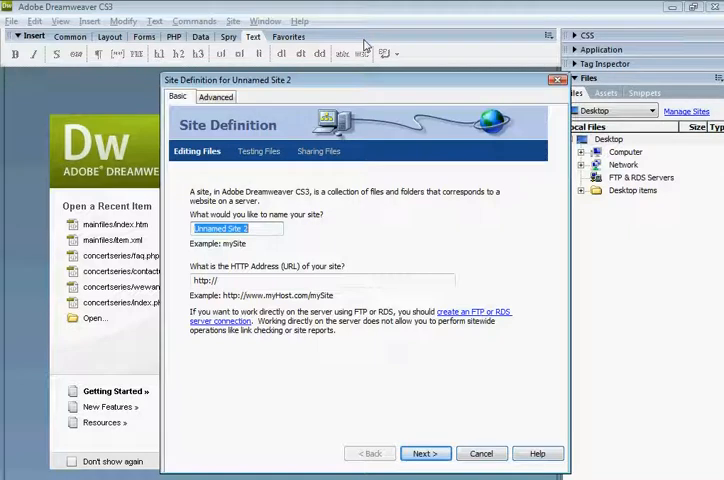
type("Generic")
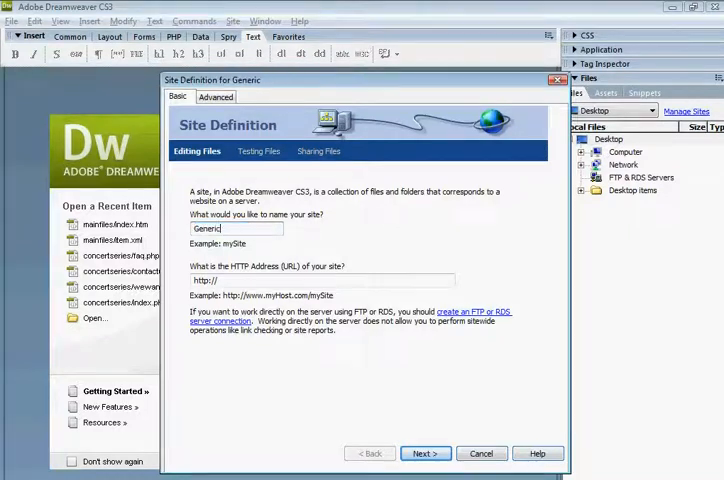
type("Site")
left_click(322, 280)
type("www.alportstudios.co.uk")
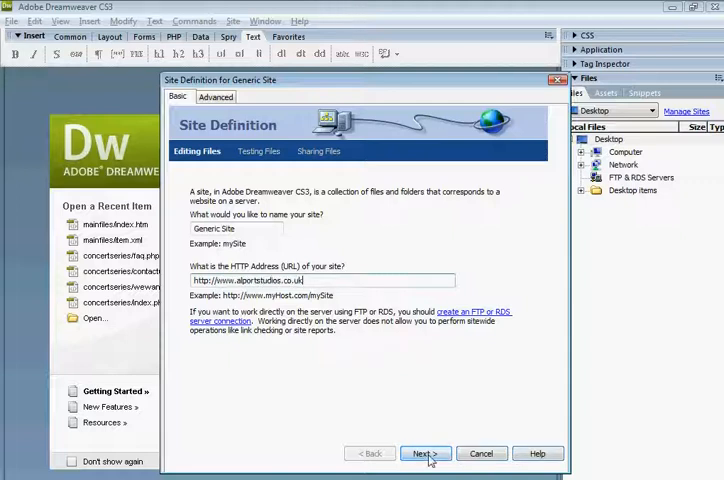
Use PHP MySQL, edit locally then upload, and store files in E:\Generic Site\.
left_click(424, 453)
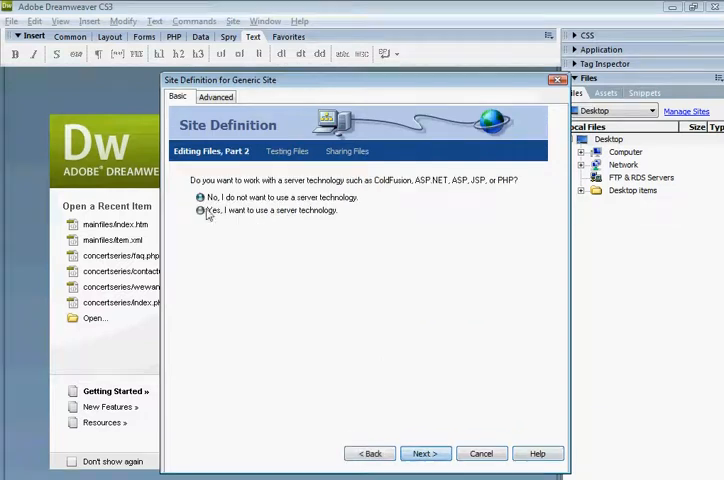
left_click(200, 211)
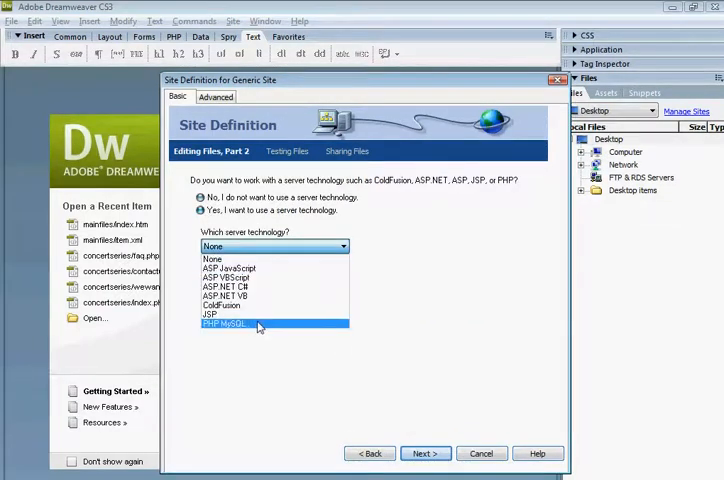
left_click(225, 323)
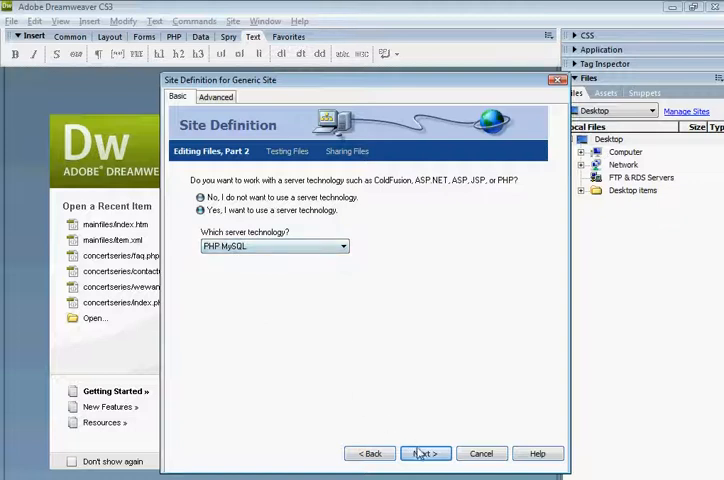
left_click(424, 453)
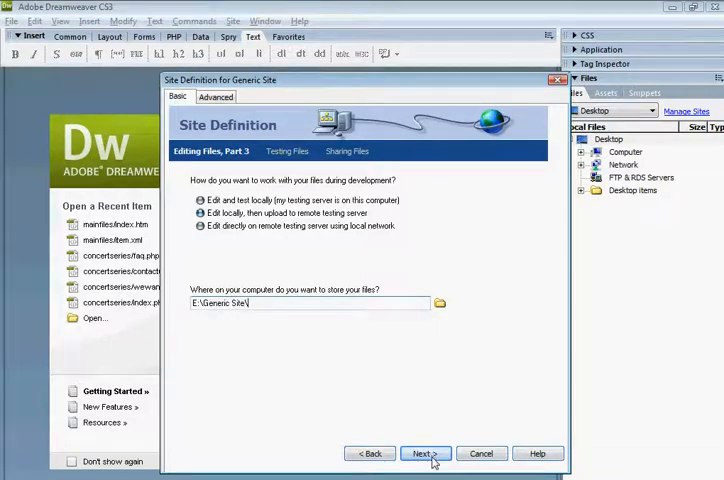
left_click(420, 453)
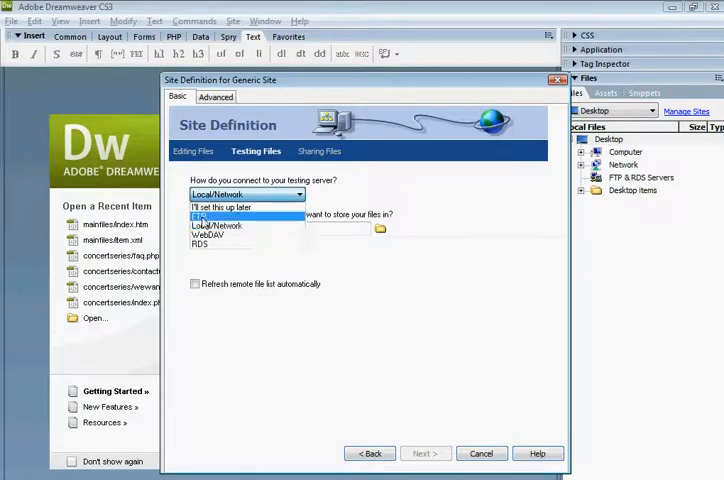
left_click(200, 215)
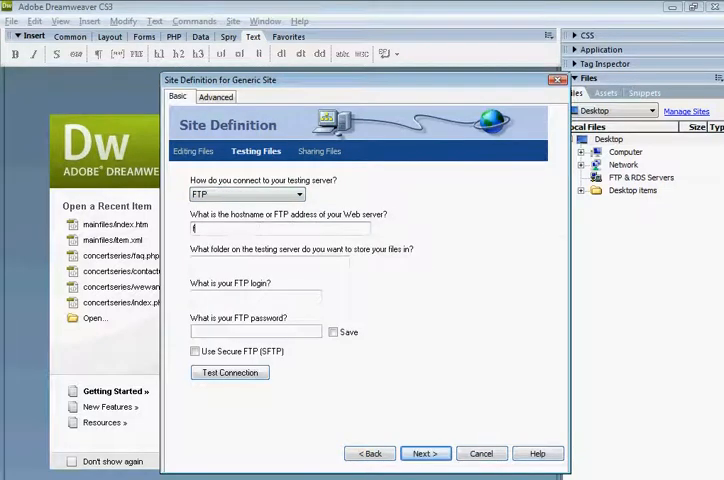
type("ftp.svie")
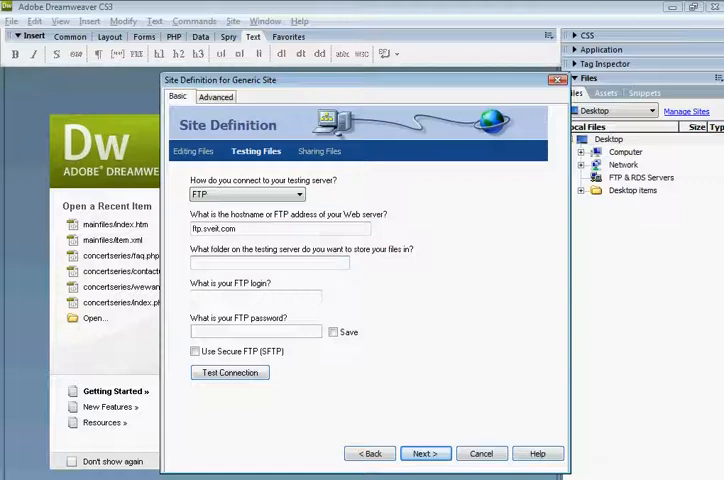
type("public_html")
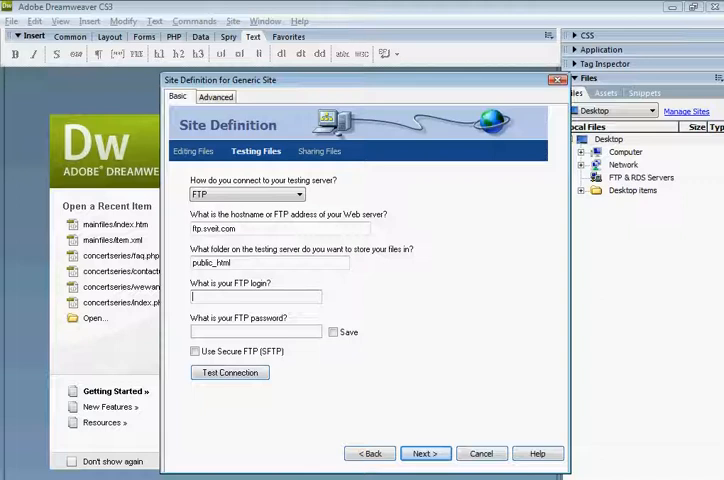
type("alport")
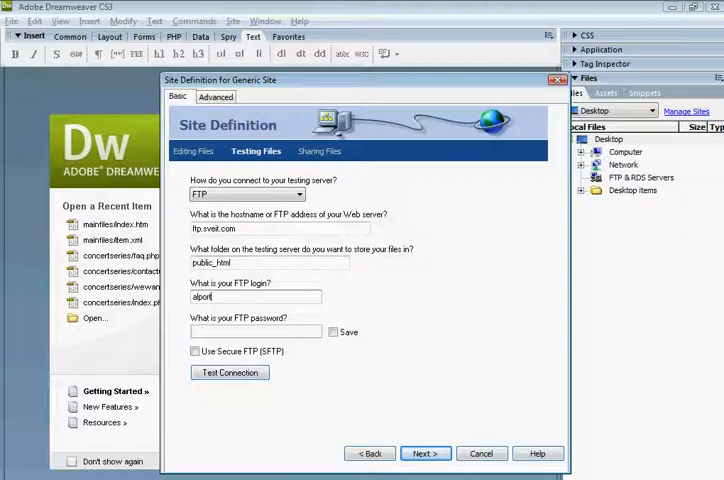
type("•")
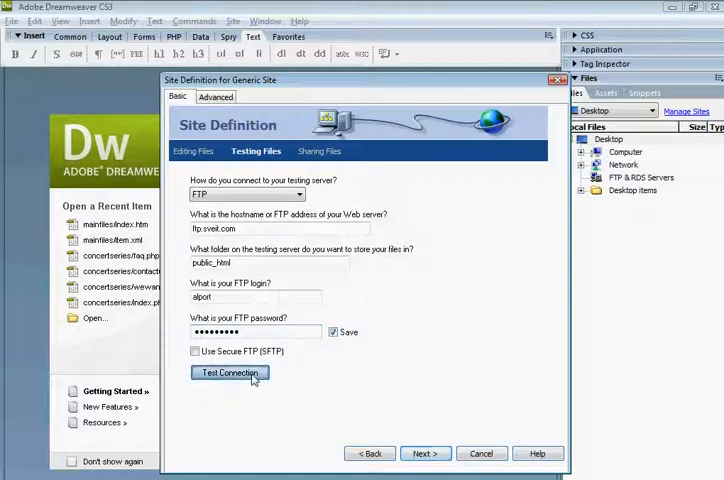
Test the FTP connection and acknowledge the success message.
left_click(230, 372)
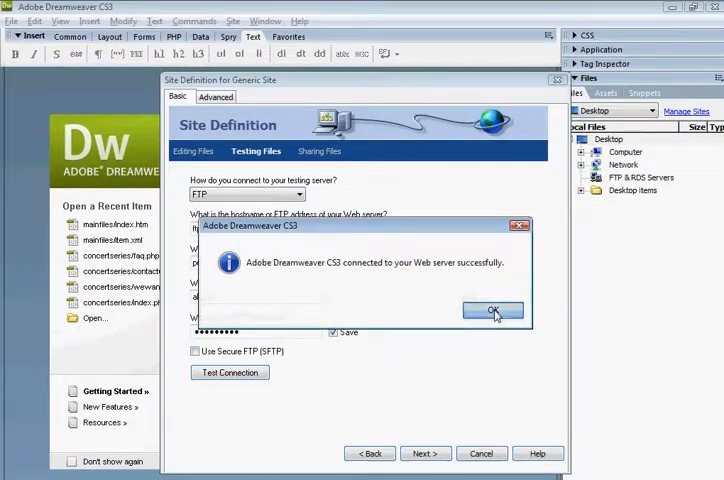
left_click(491, 310)
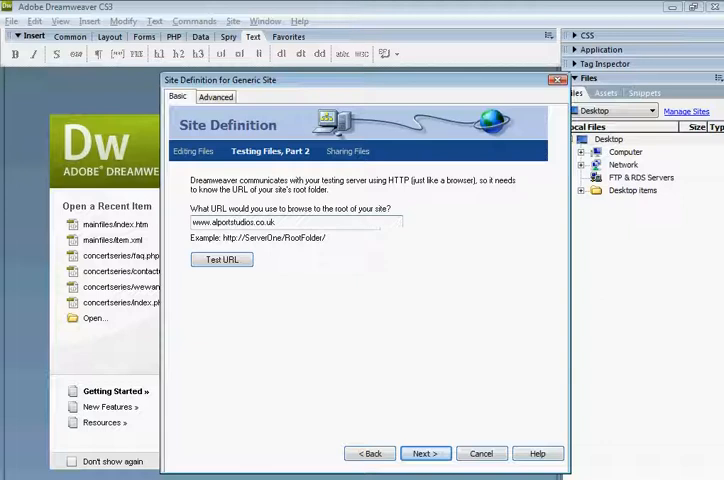
type("alport.sv")
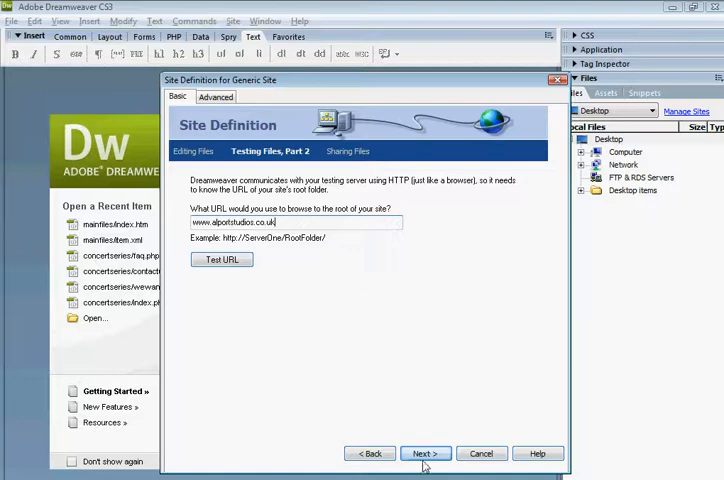
left_click(424, 453)
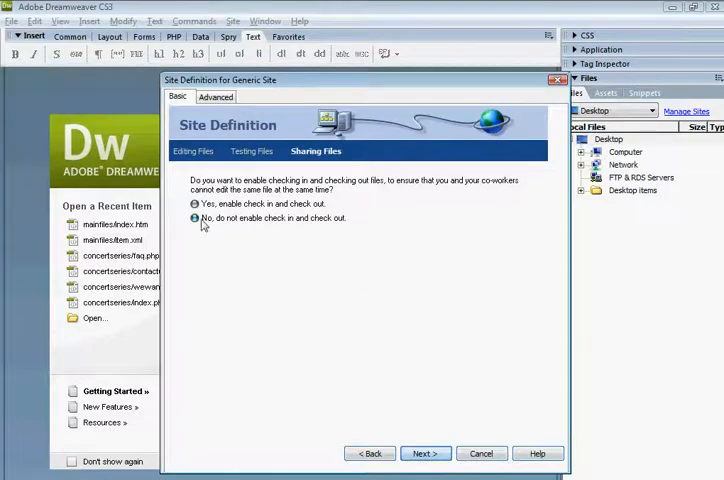
Leave check-in/check-out disabled, finish the Generic Site wizard, and connect to the remote server.
left_click(194, 204)
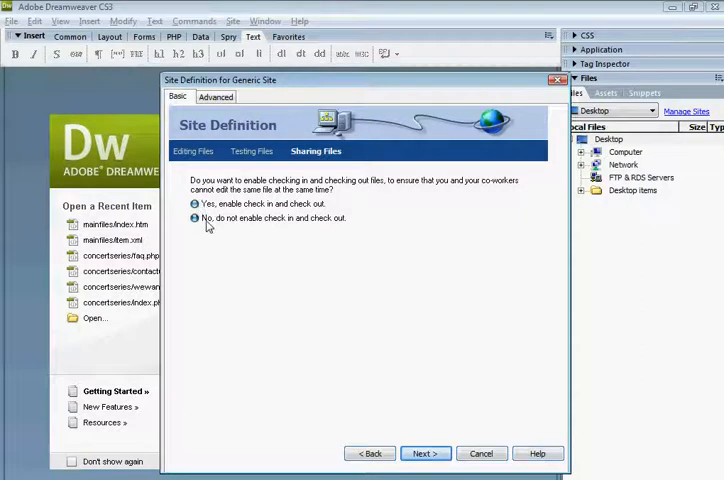
left_click(195, 218)
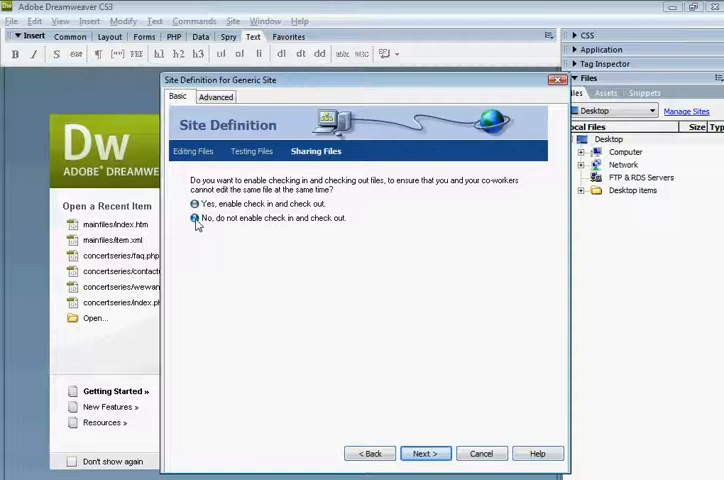
left_click(424, 453)
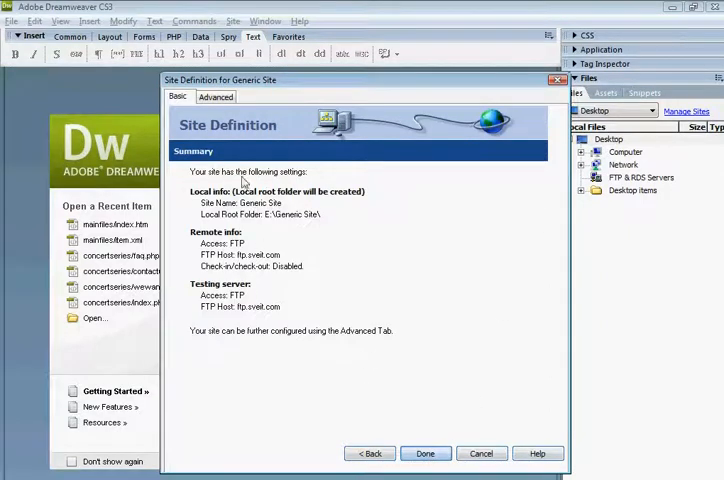
left_click(425, 453)
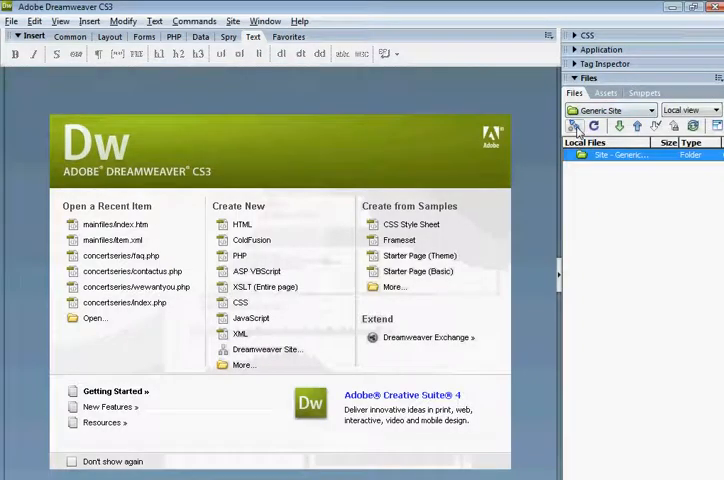
left_click(576, 125)
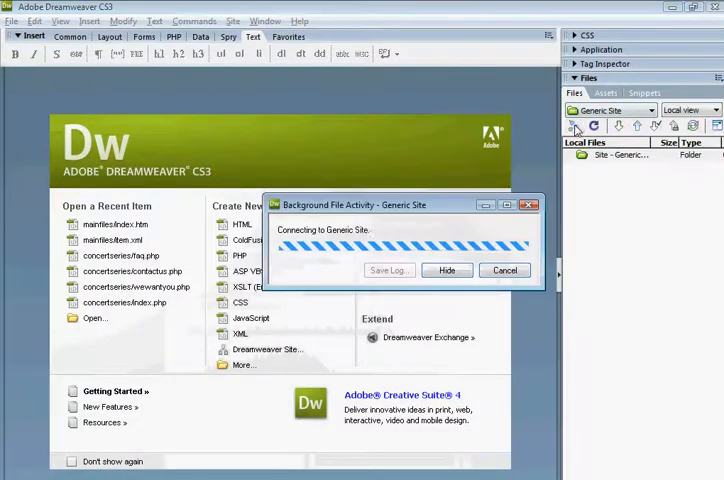